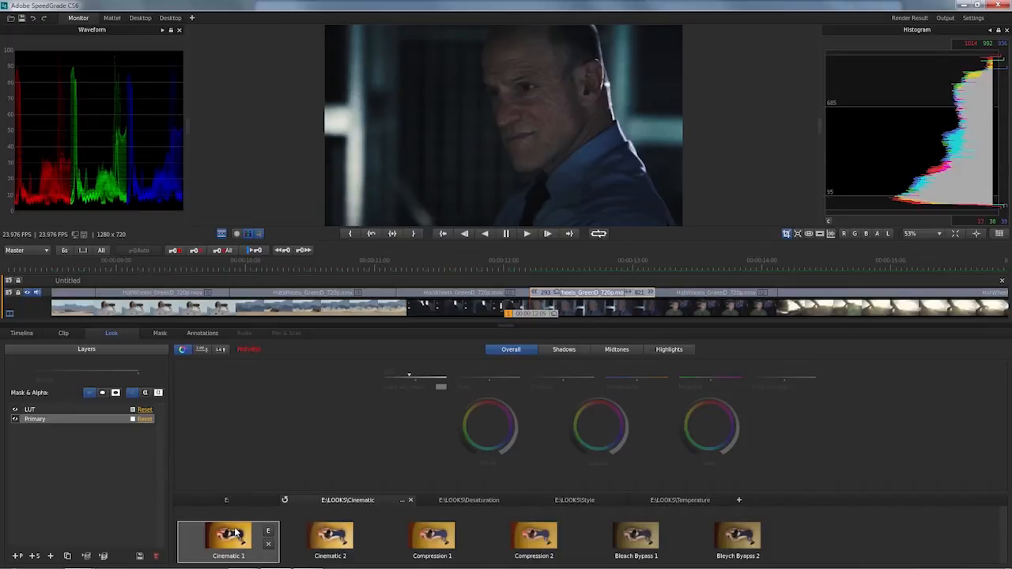
Step: Preview the Cinematic 1, Compression 2 and Bleach Bypass 1 looks on the clip
{"action": "left_click", "coordinate": [330, 537]}
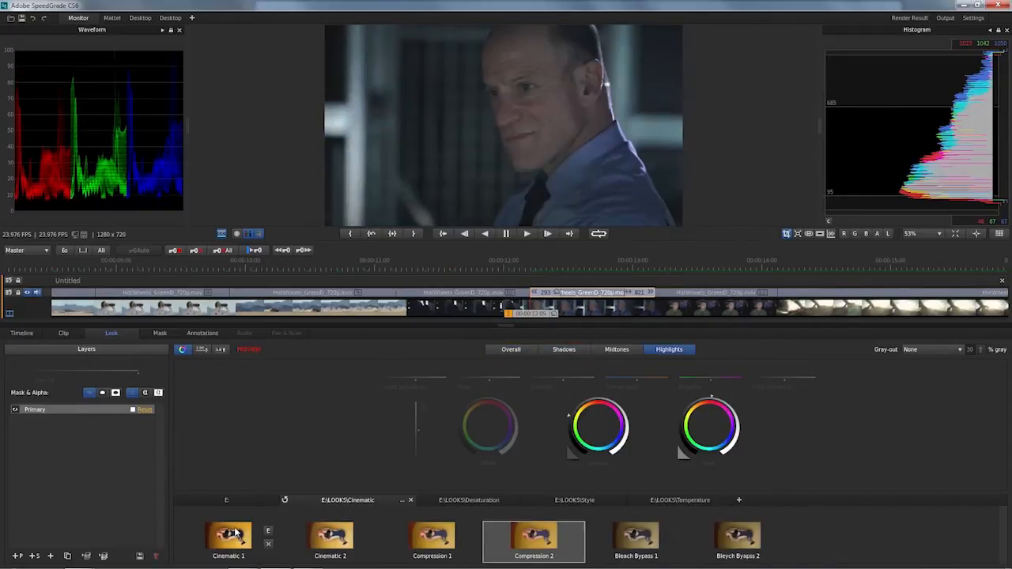
{"action": "left_click", "coordinate": [228, 536]}
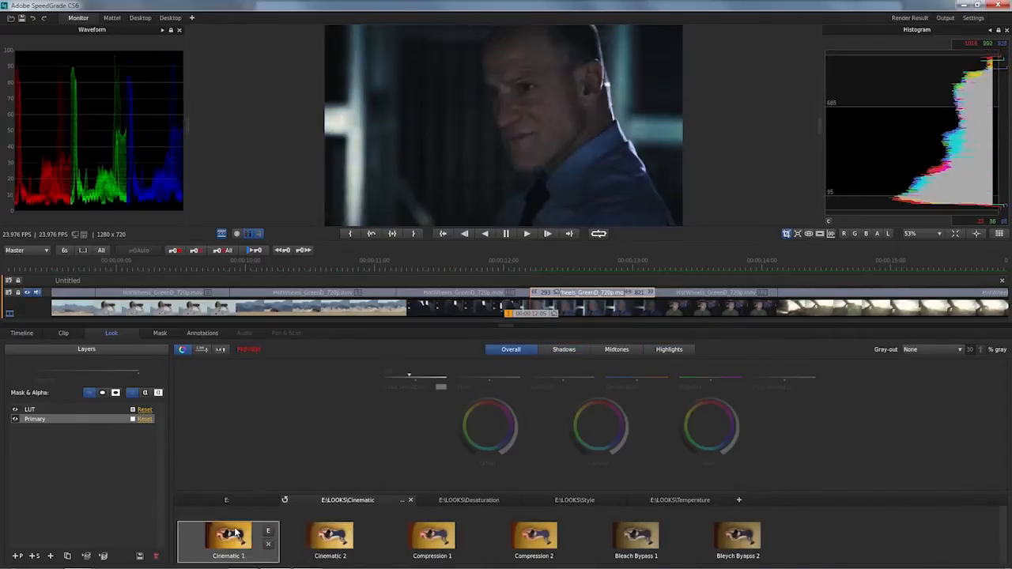
{"action": "left_click", "coordinate": [329, 536]}
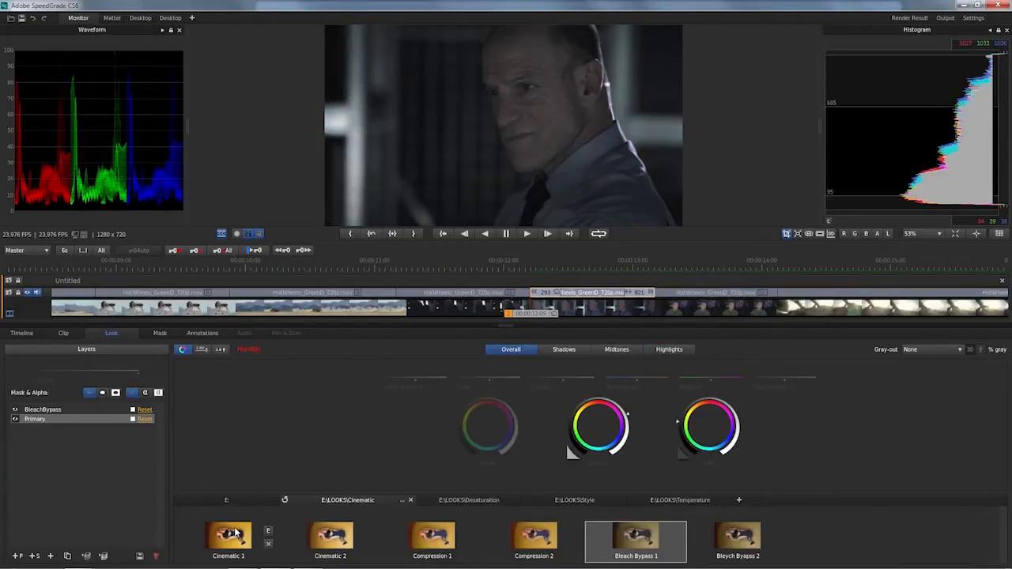
{"action": "left_click", "coordinate": [452, 499]}
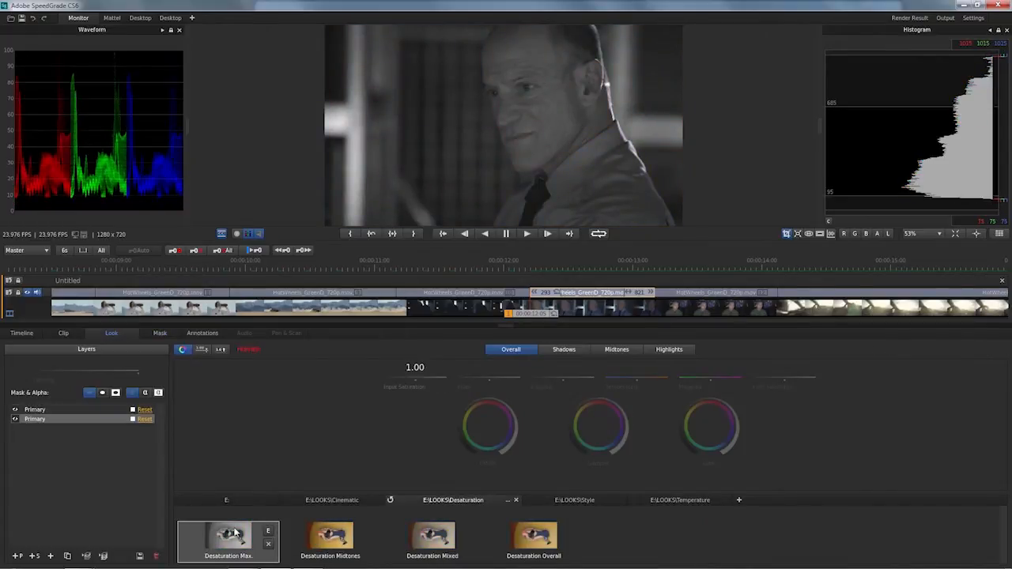
Step: Preview the Desaturation Max., Desaturation Mixed and The Sixties 1 looks on the clip
{"action": "left_click", "coordinate": [564, 348]}
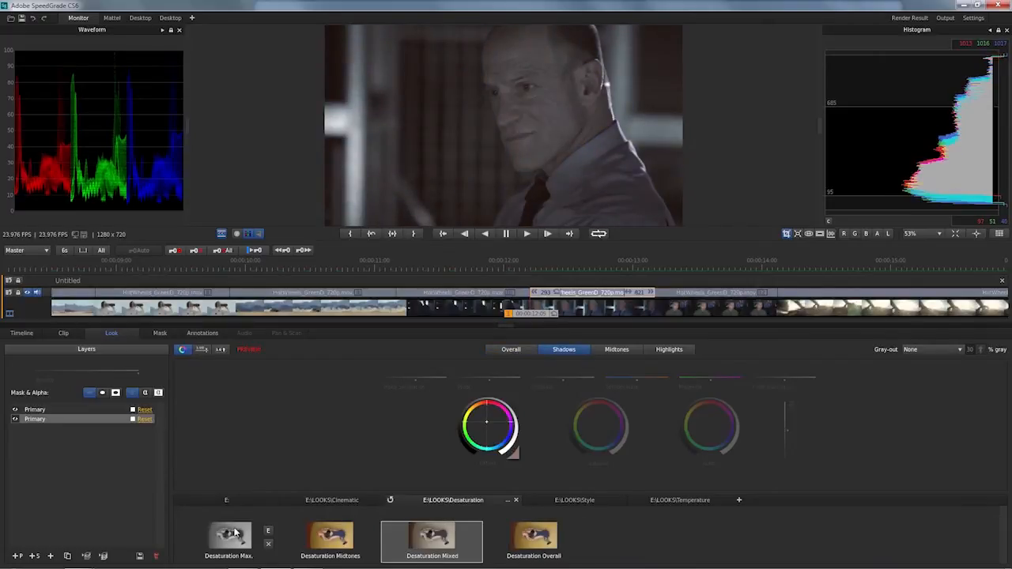
{"action": "left_click", "coordinate": [616, 349]}
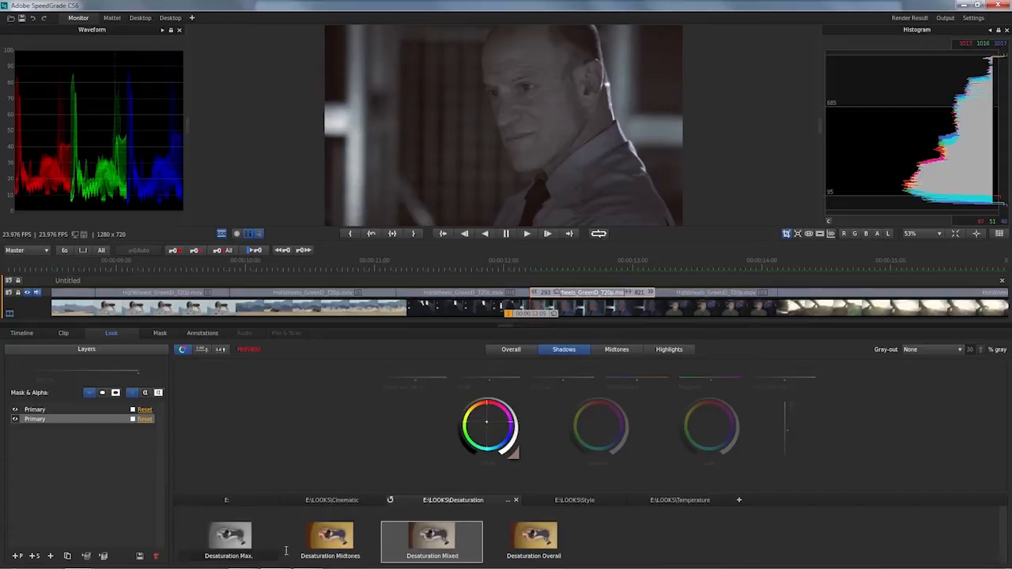
{"action": "left_click", "coordinate": [573, 500]}
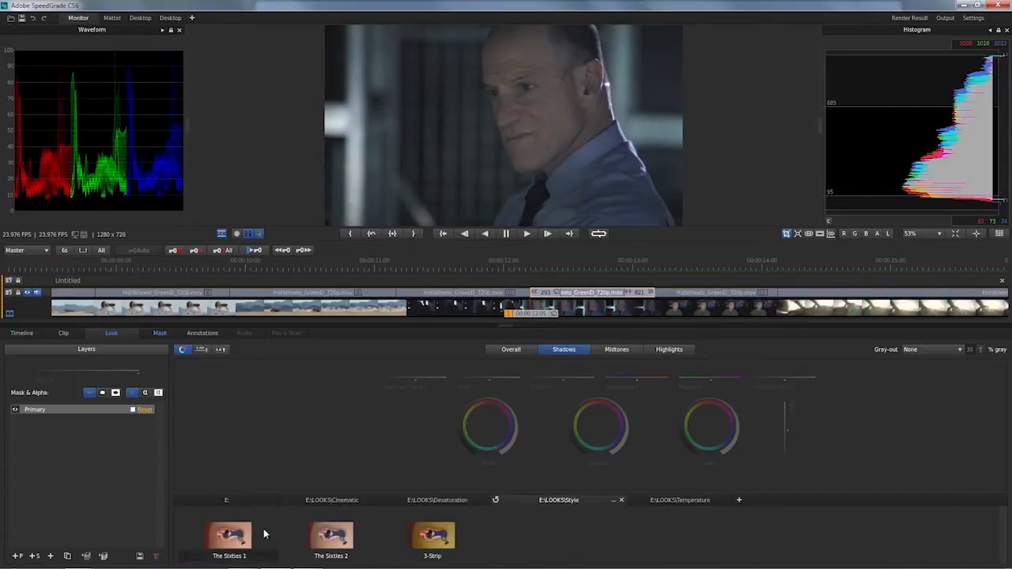
{"action": "left_click", "coordinate": [229, 537]}
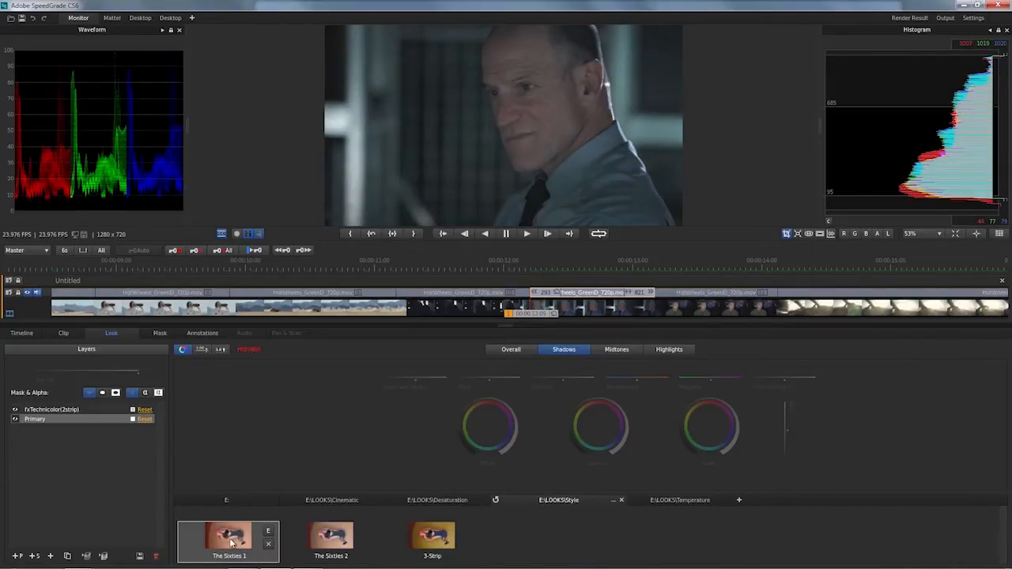
{"action": "left_click", "coordinate": [511, 349]}
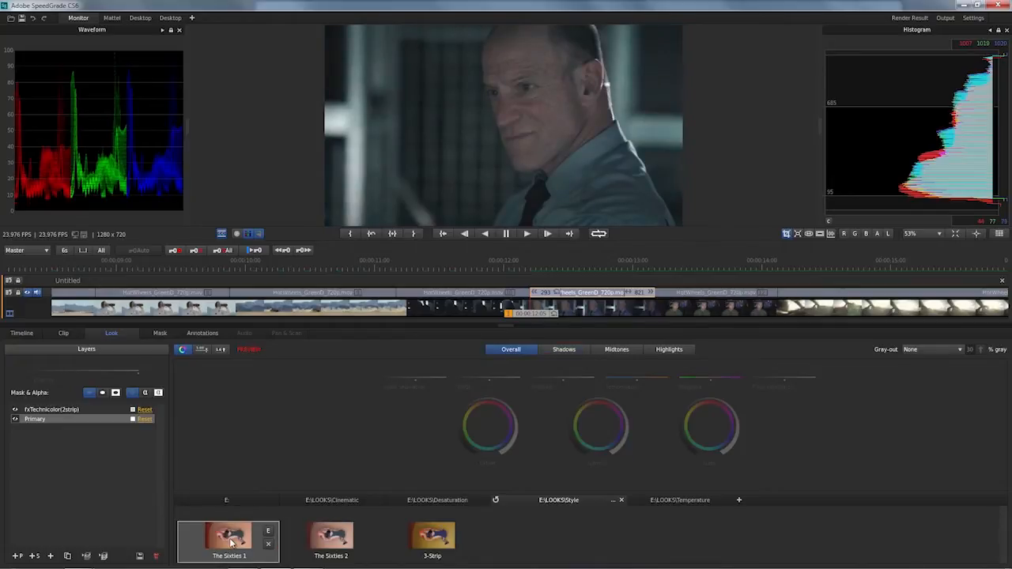
{"action": "left_click", "coordinate": [563, 349]}
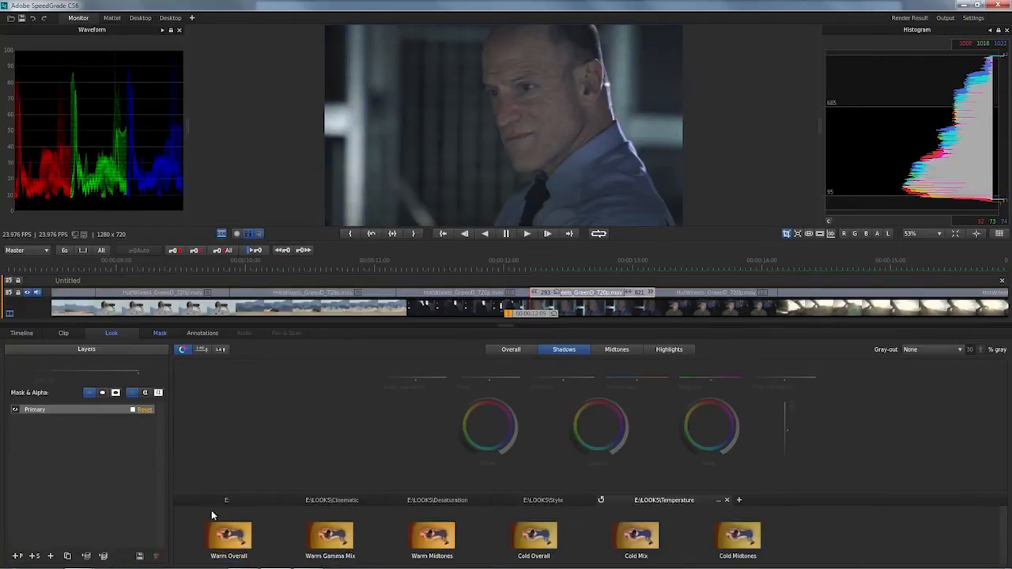
Step: Compare the Warm Overall and Warm Midtones looks, leaving The Sixties 1 as a layer
{"action": "left_click", "coordinate": [228, 536]}
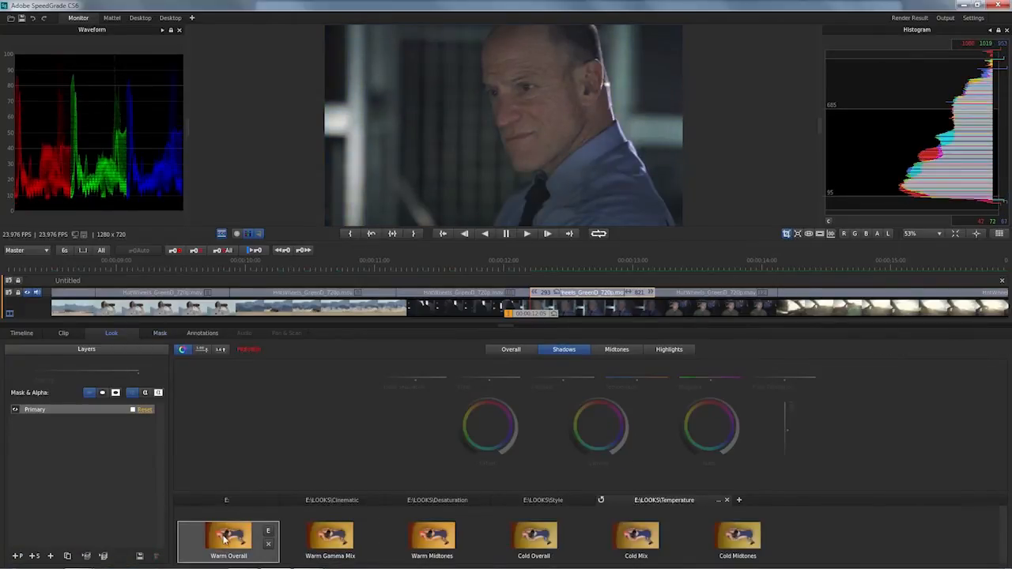
{"action": "left_click", "coordinate": [616, 350]}
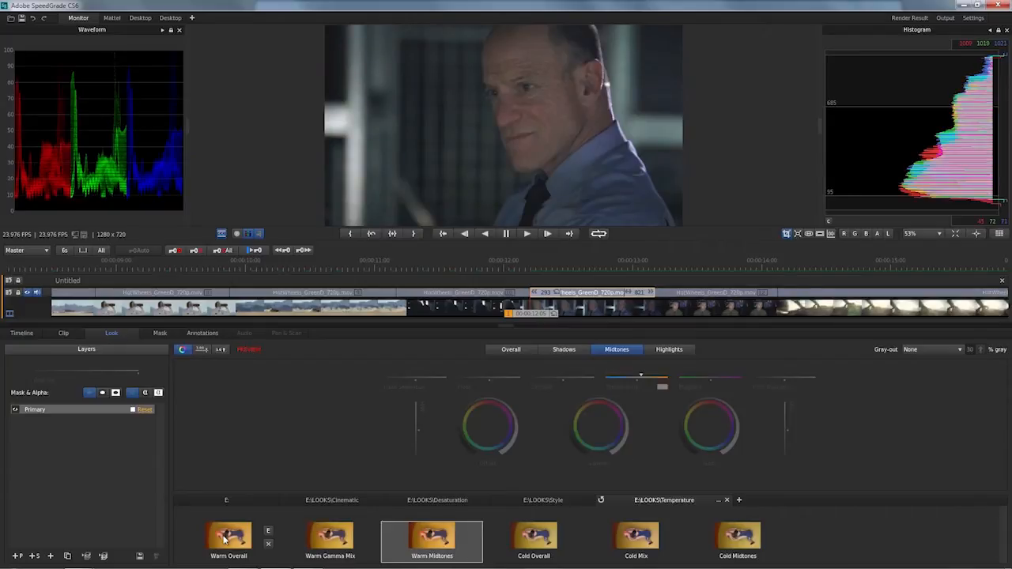
{"action": "left_click", "coordinate": [737, 536]}
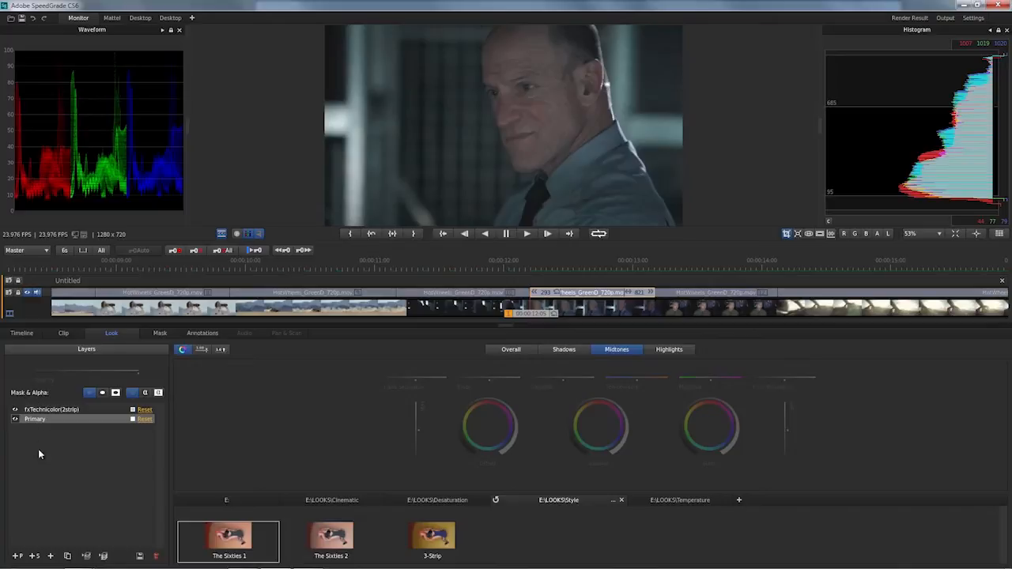
{"action": "mouse_move", "coordinate": [45, 466]}
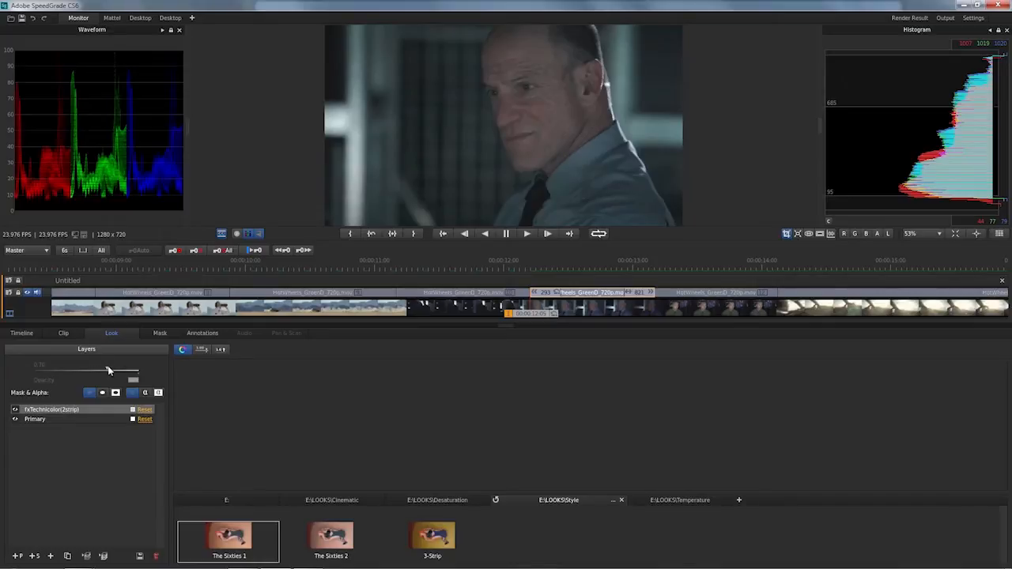
{"action": "mouse_move", "coordinate": [109, 370]}
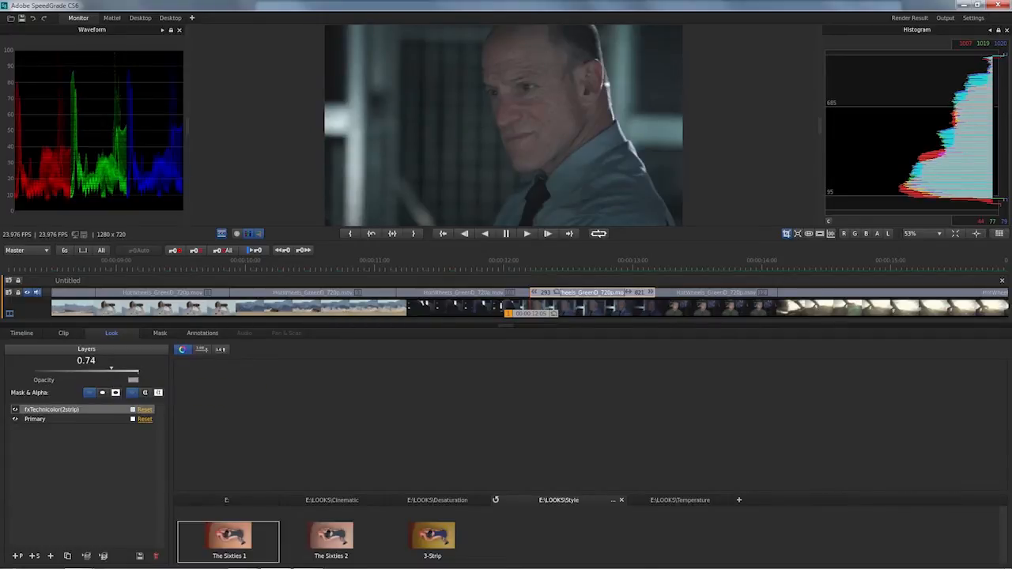
Step: Raise the fxTechnicolor(2strip) Sixties layer's opacity to about 0.92
{"action": "left_click_drag", "start_coordinate": [110, 370], "coordinate": [115, 369]}
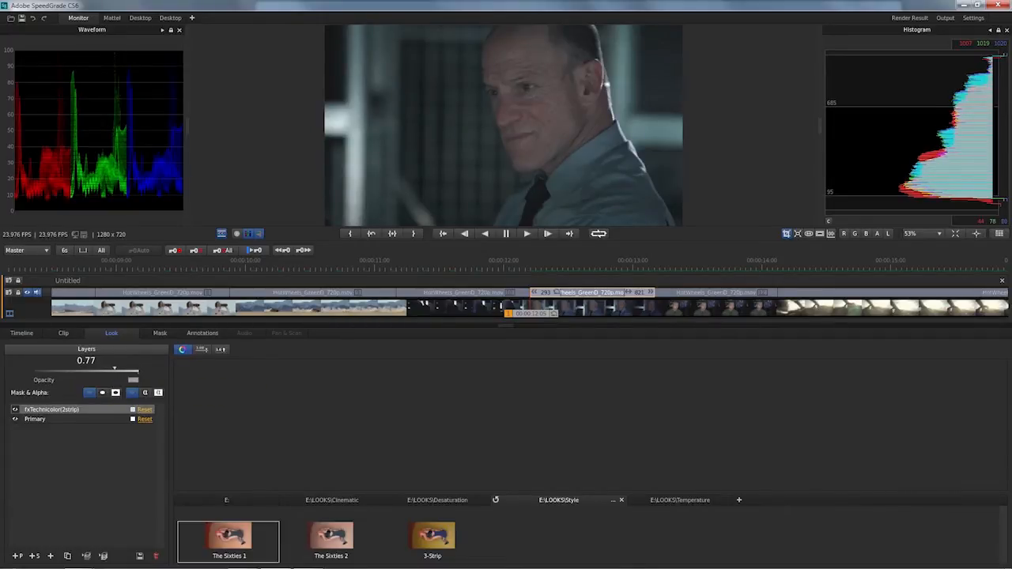
{"action": "left_click_drag", "start_coordinate": [114, 369], "coordinate": [117, 369]}
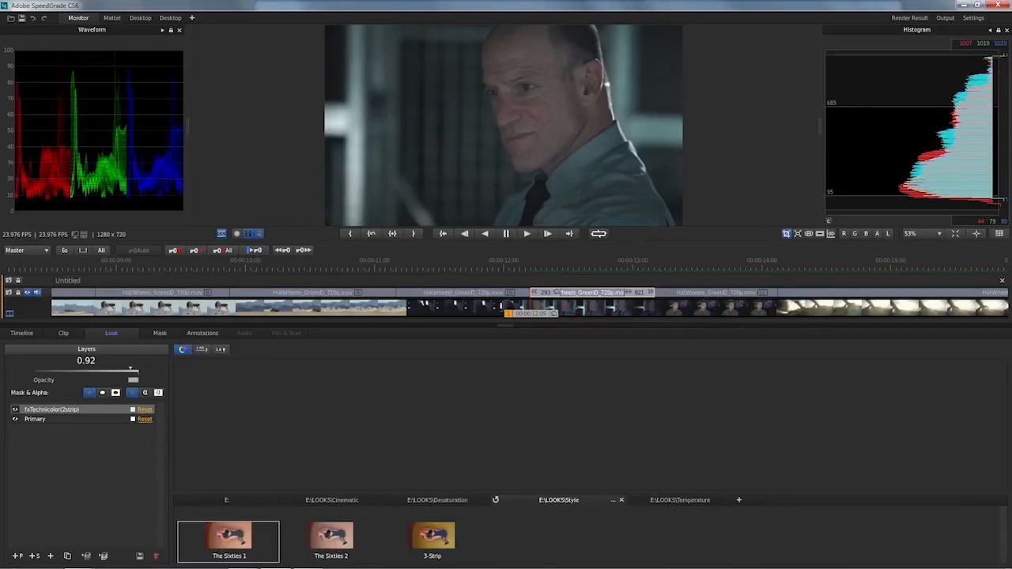
{"action": "left_click_drag", "start_coordinate": [85, 369], "coordinate": [91, 369]}
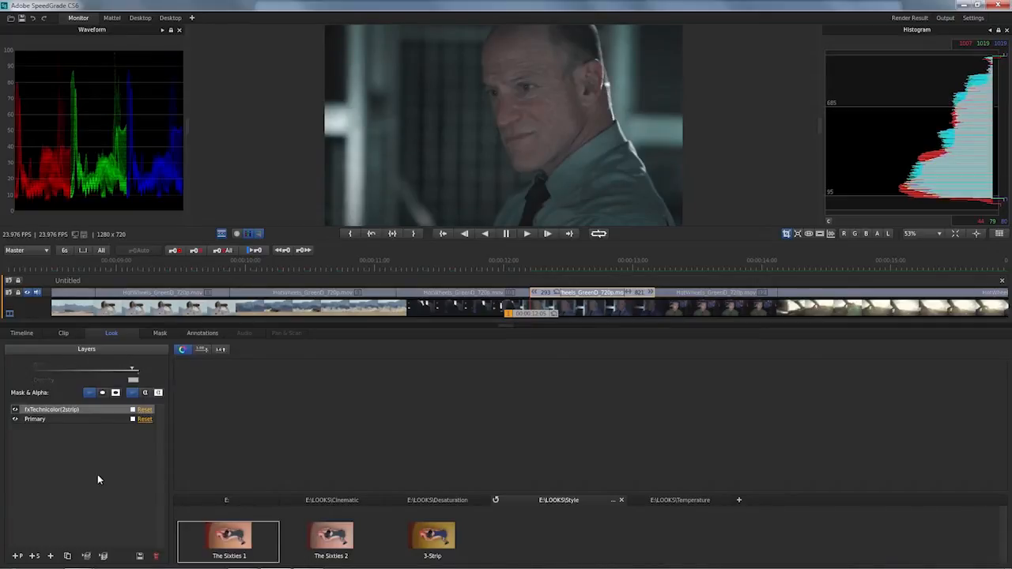
{"action": "left_click", "coordinate": [34, 419]}
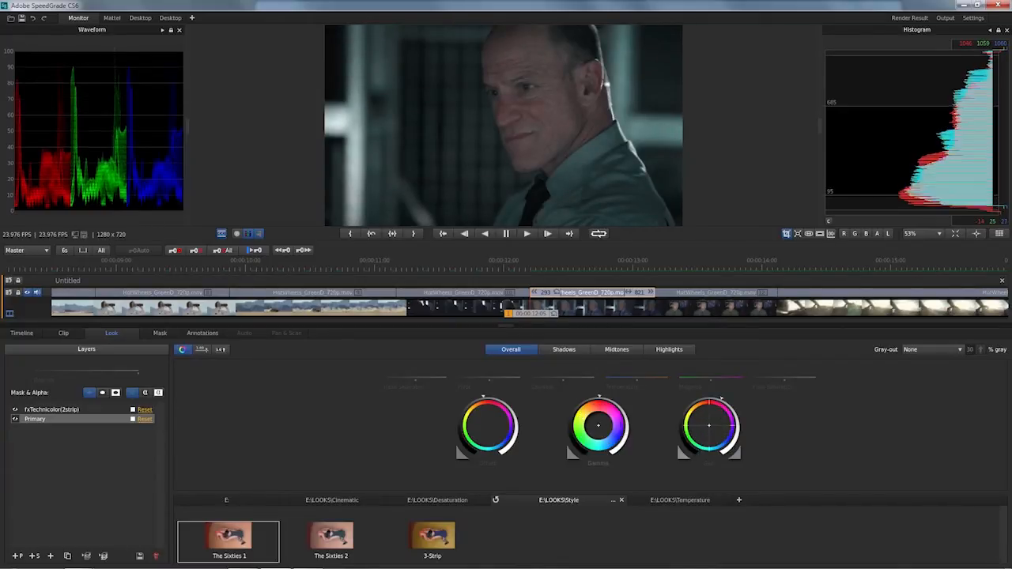
Step: Nudge the Overall primary grade's gamma colour wheel to darken the image
{"action": "left_click_drag", "start_coordinate": [598, 427], "coordinate": [605, 433]}
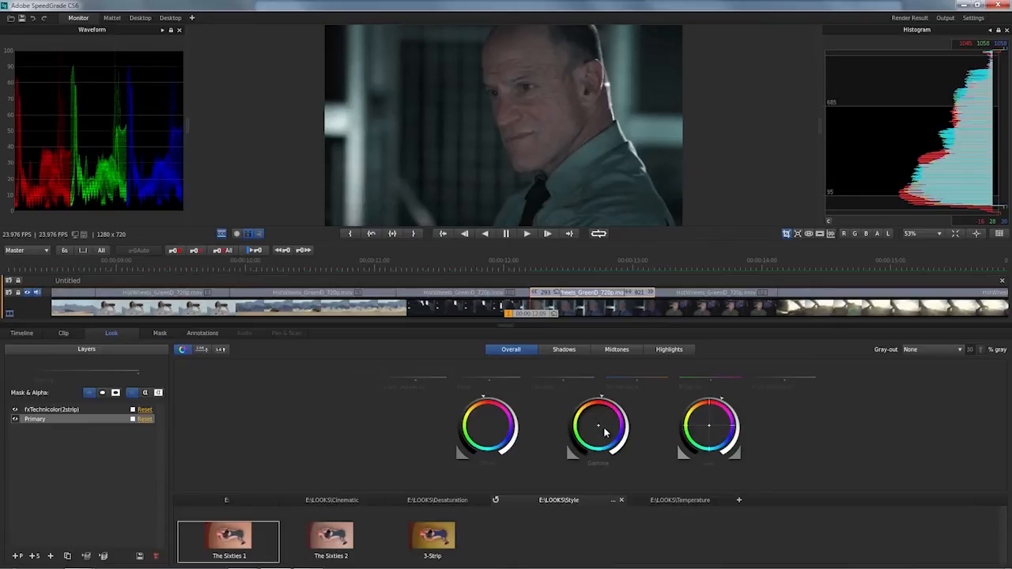
{"action": "mouse_move", "coordinate": [600, 431]}
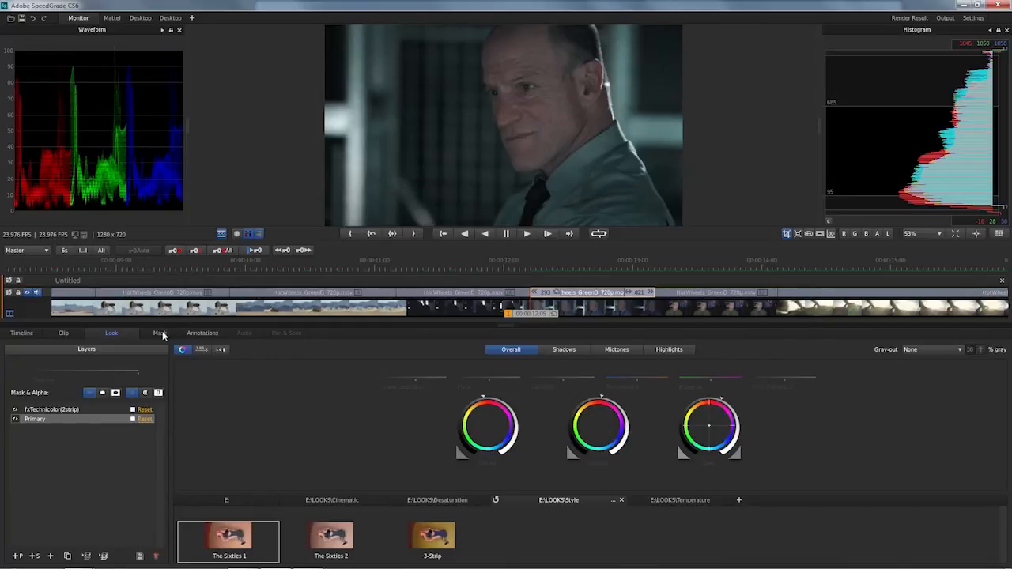
Step: Add an elliptical mask around the man's face with Smooth falloff, enlarged past the frame
{"action": "left_click", "coordinate": [154, 332]}
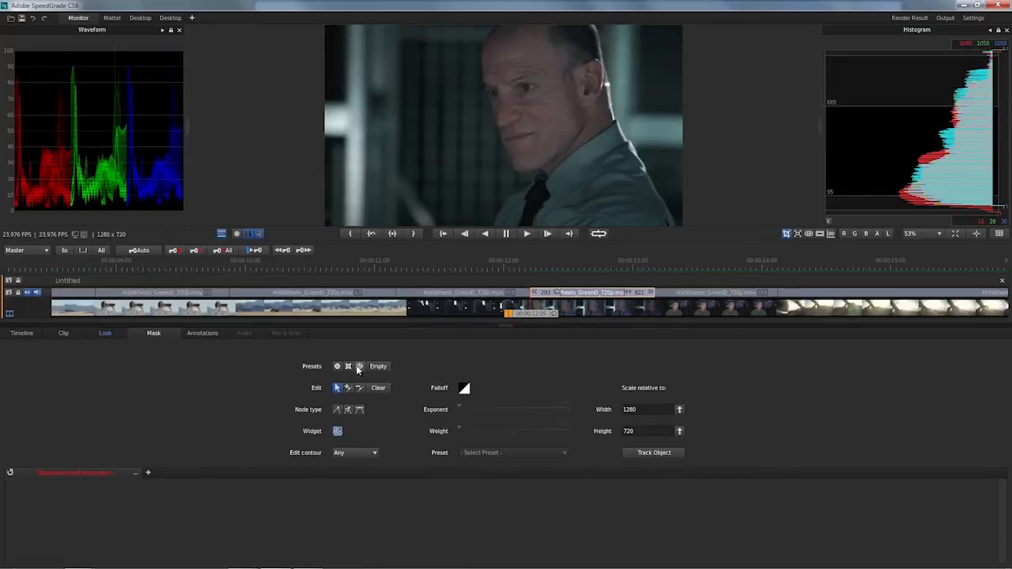
{"action": "left_click", "coordinate": [359, 366]}
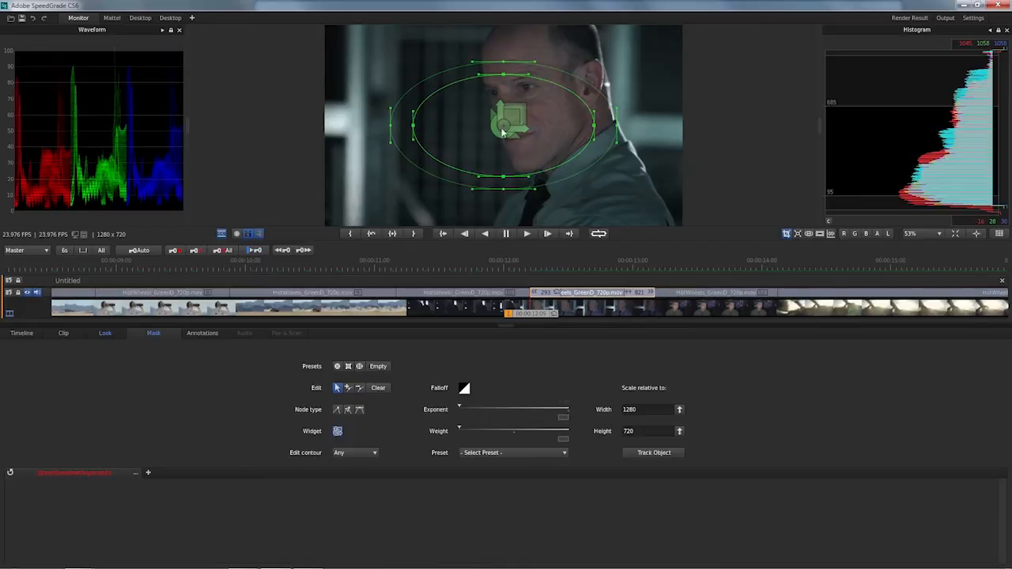
{"action": "mouse_move", "coordinate": [512, 117]}
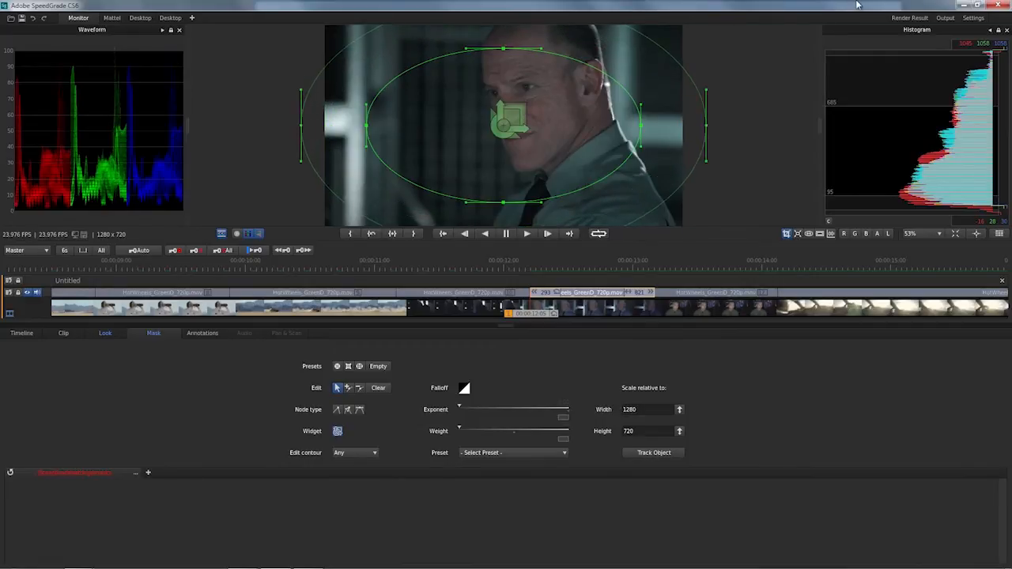
{"action": "mouse_move", "coordinate": [463, 468]}
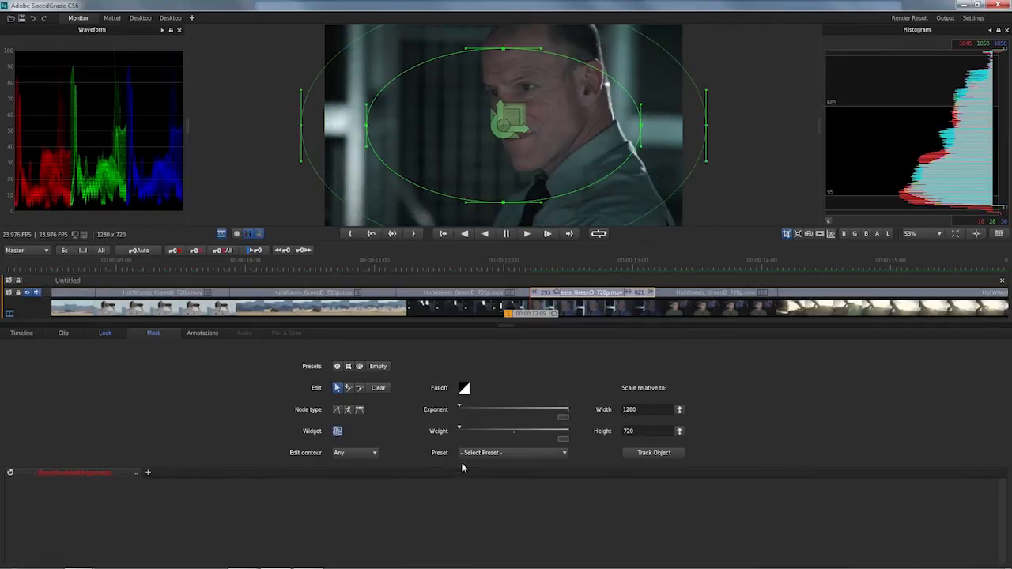
{"action": "left_click", "coordinate": [513, 452]}
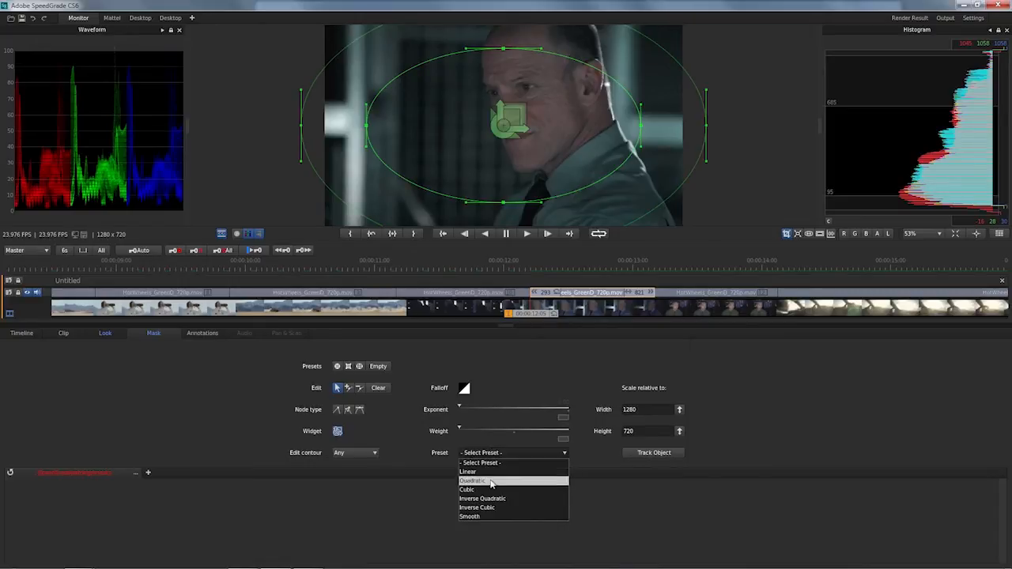
{"action": "left_click", "coordinate": [470, 516]}
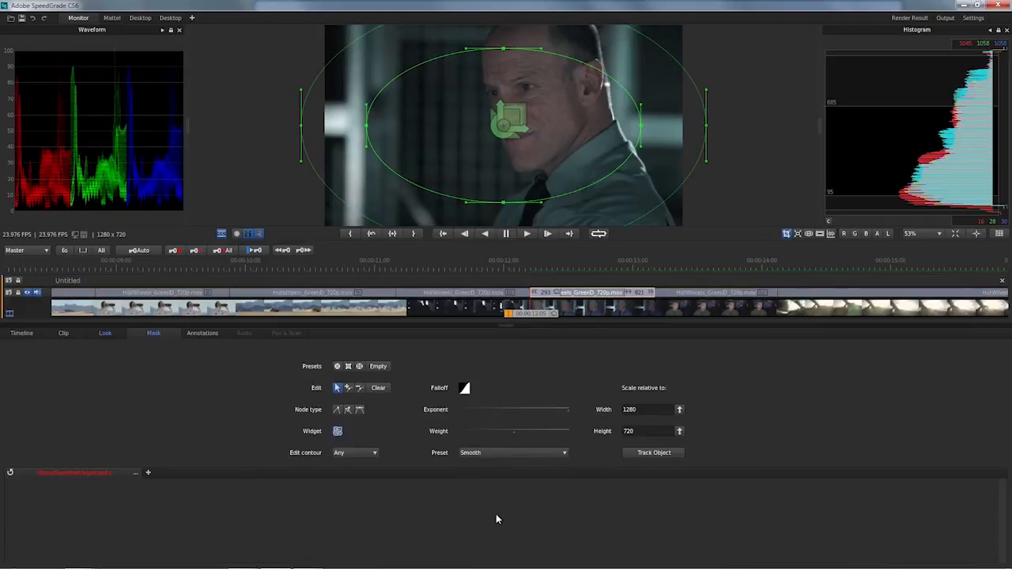
{"action": "mouse_move", "coordinate": [518, 162]}
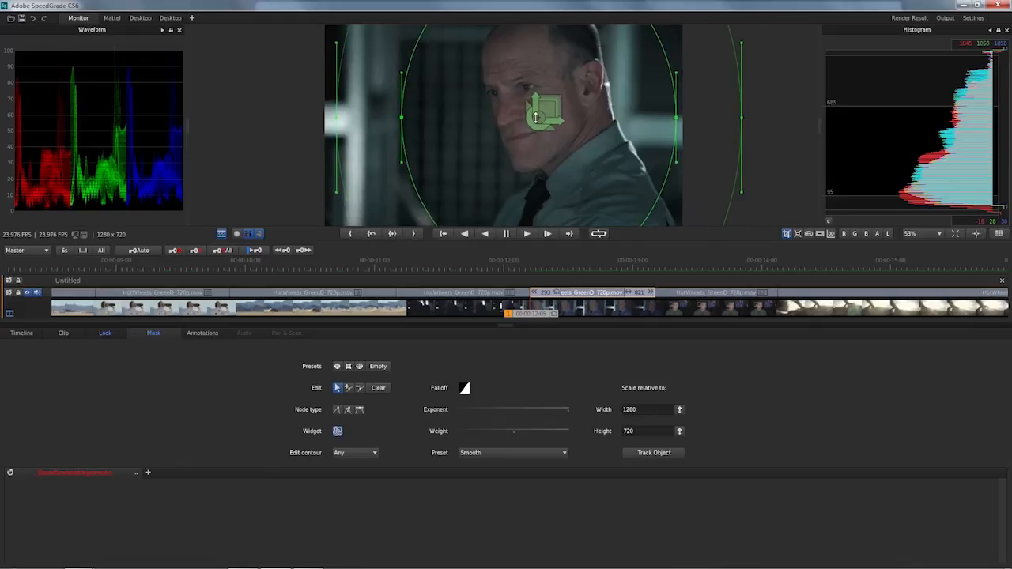
{"action": "left_click", "coordinate": [110, 333]}
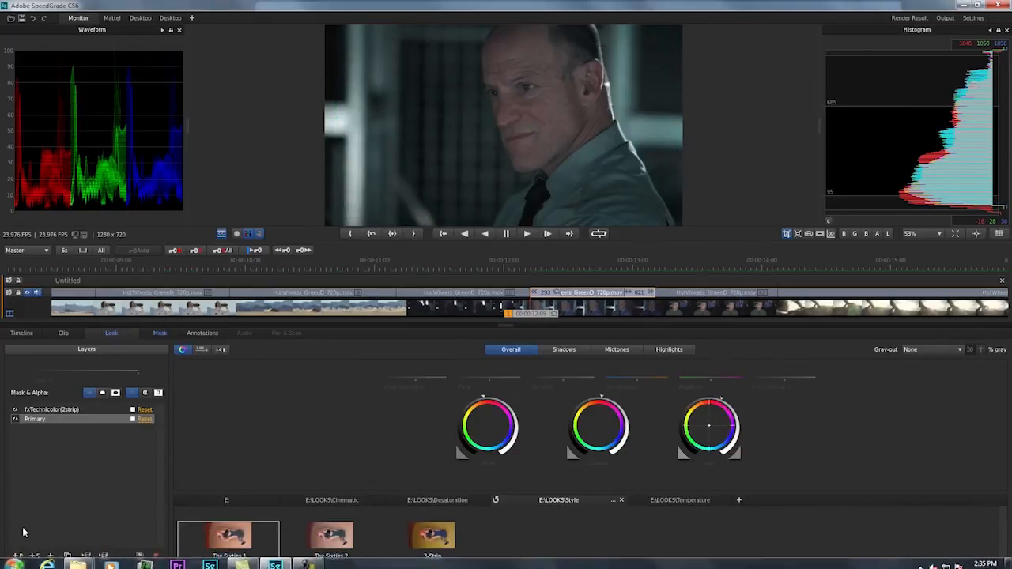
Step: Add a Primary layer masked to outside the oval and adjust its temperature
{"action": "left_click", "coordinate": [16, 556]}
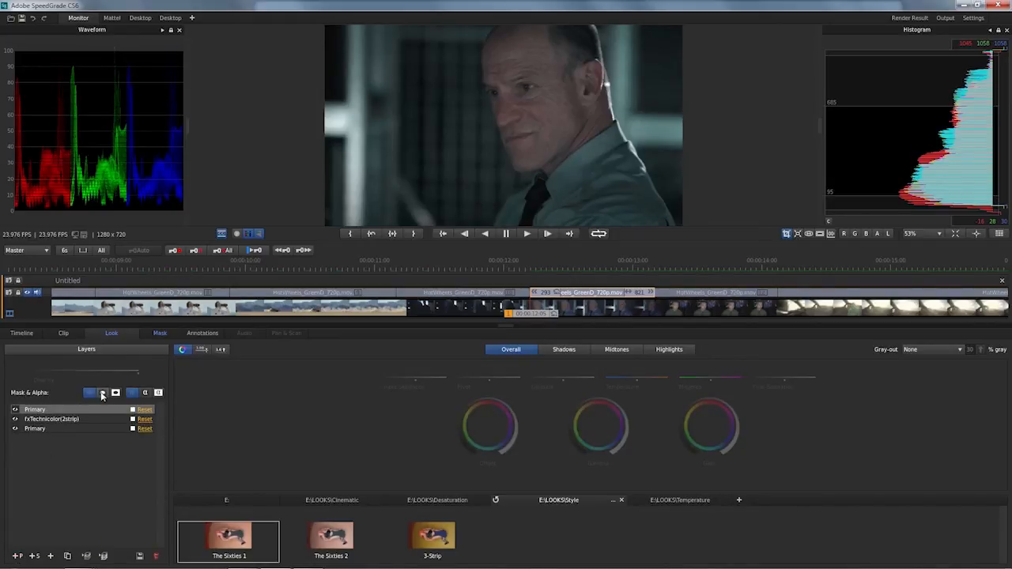
{"action": "left_click", "coordinate": [102, 393]}
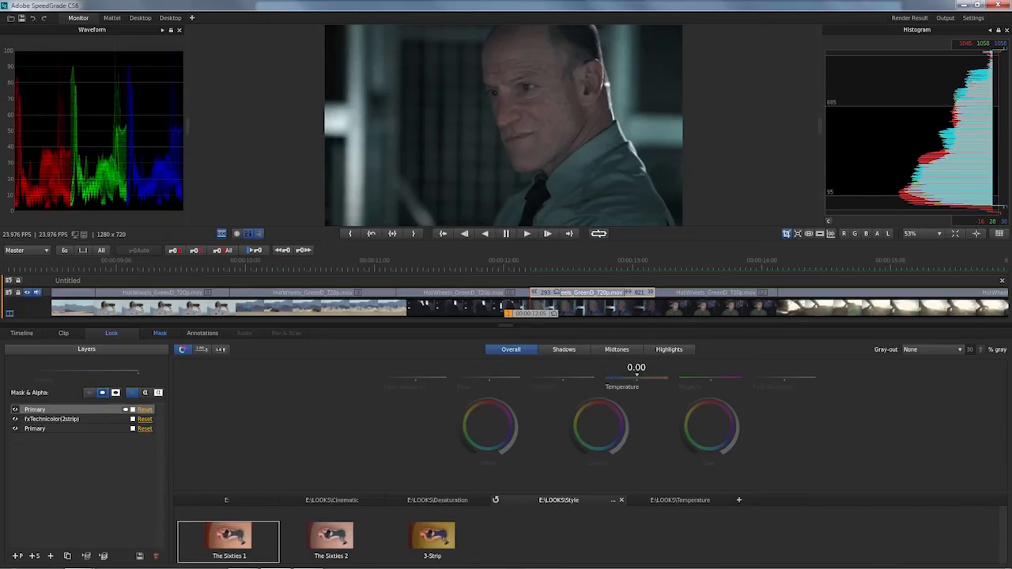
{"action": "left_click_drag", "start_coordinate": [636, 376], "coordinate": [662, 376]}
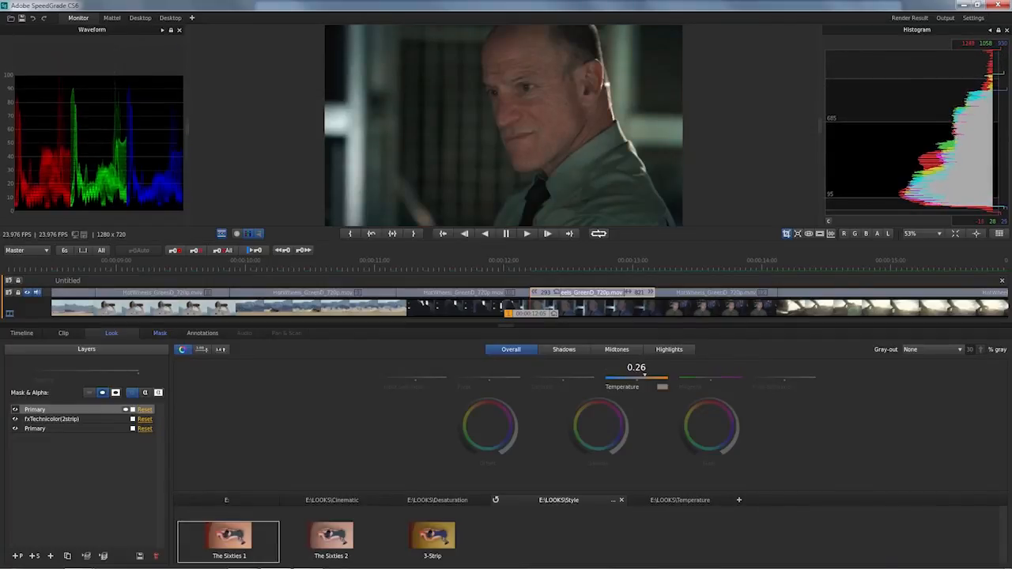
{"action": "left_click_drag", "start_coordinate": [645, 378], "coordinate": [637, 378]}
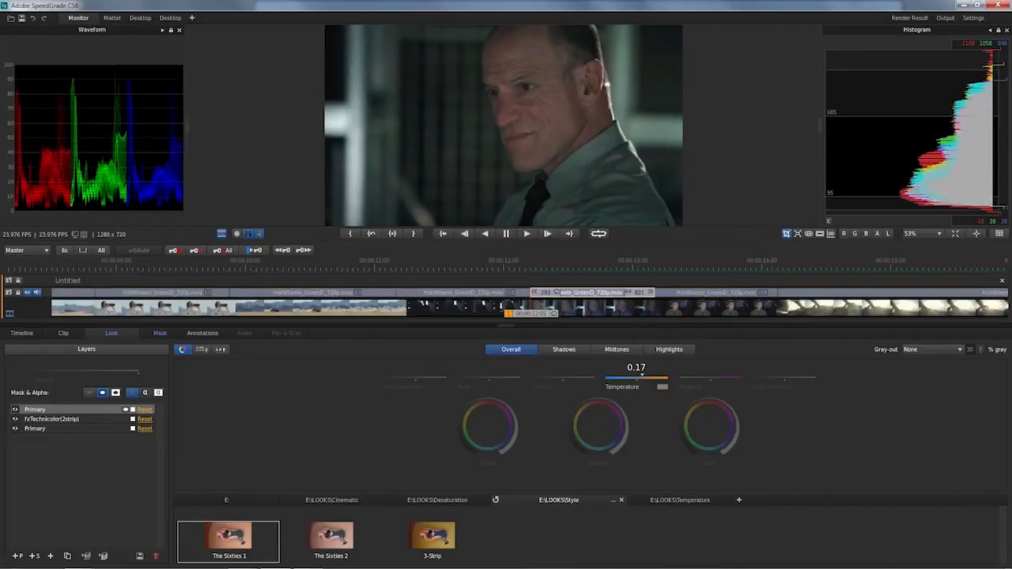
{"action": "left_click_drag", "start_coordinate": [641, 377], "coordinate": [662, 377]}
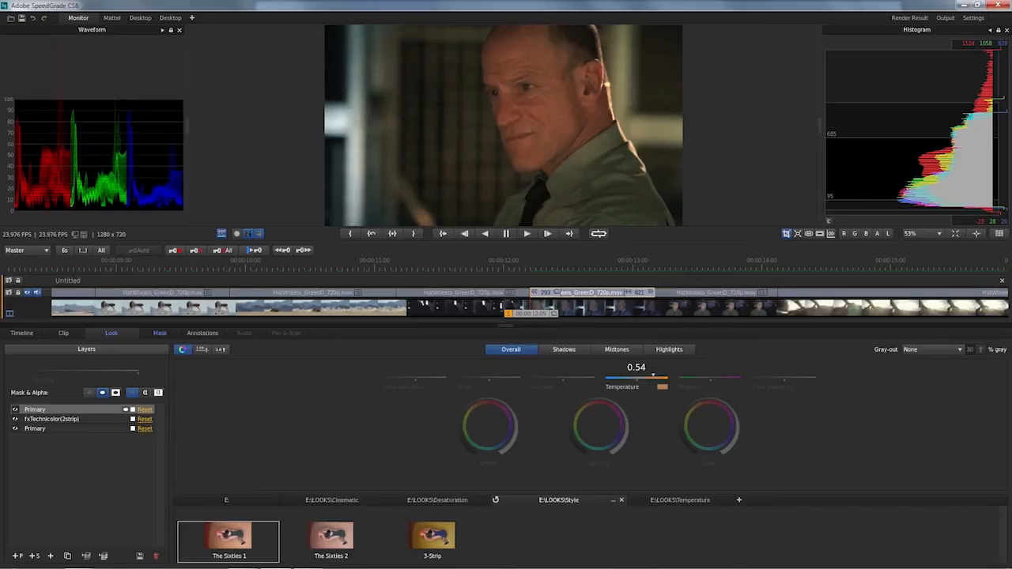
{"action": "left_click_drag", "start_coordinate": [652, 376], "coordinate": [636, 376]}
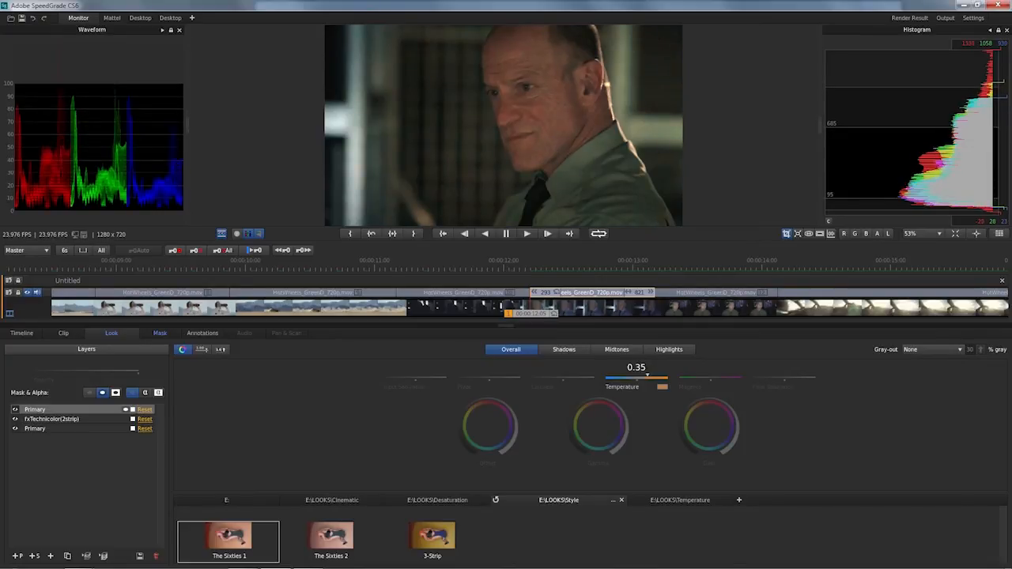
Step: Settle the temperature and drag the Offset wheel down to darken outside the oval
{"action": "left_click_drag", "start_coordinate": [663, 378], "coordinate": [640, 378]}
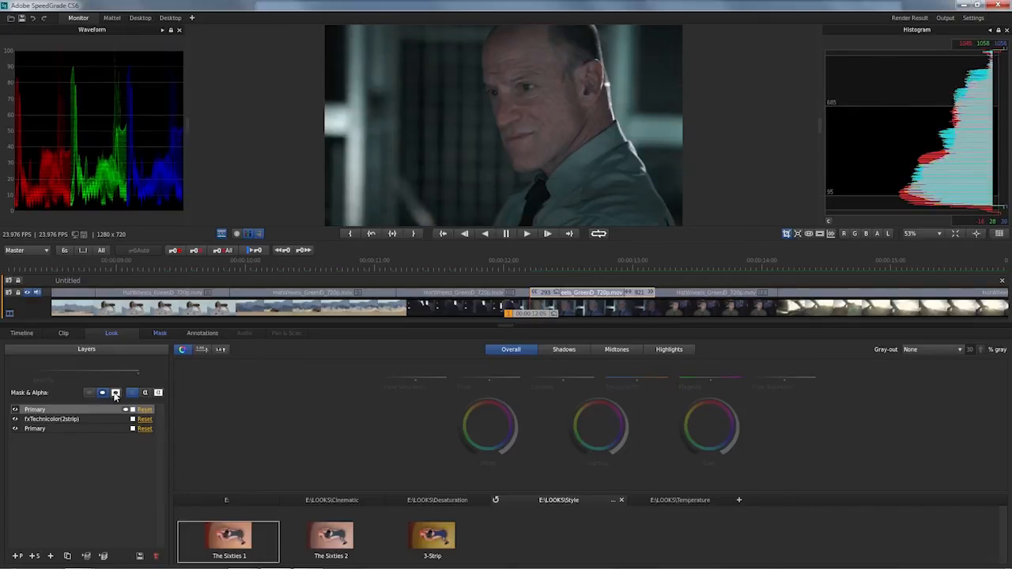
{"action": "mouse_move", "coordinate": [115, 393]}
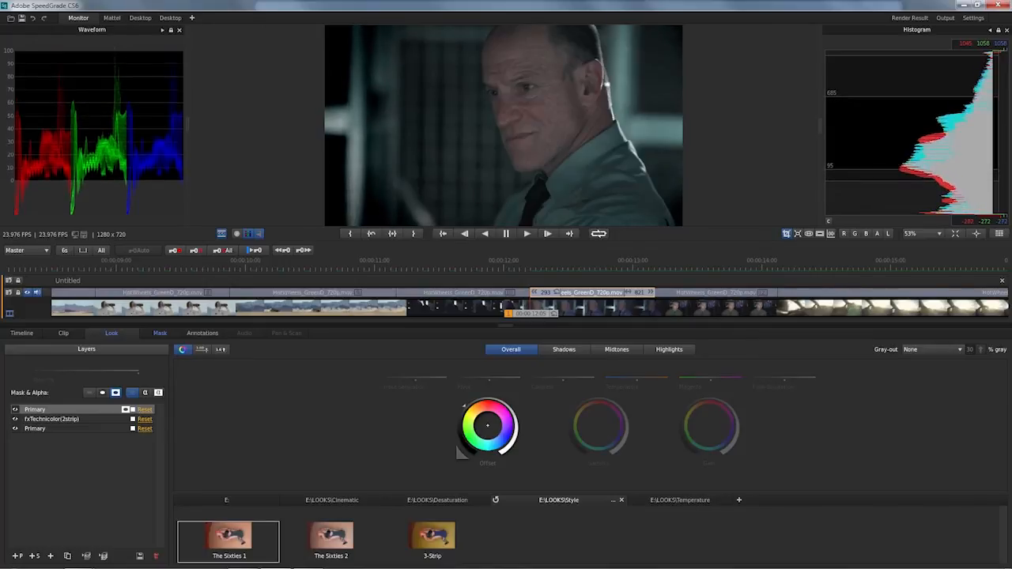
{"action": "left_click_drag", "start_coordinate": [488, 426], "coordinate": [460, 410]}
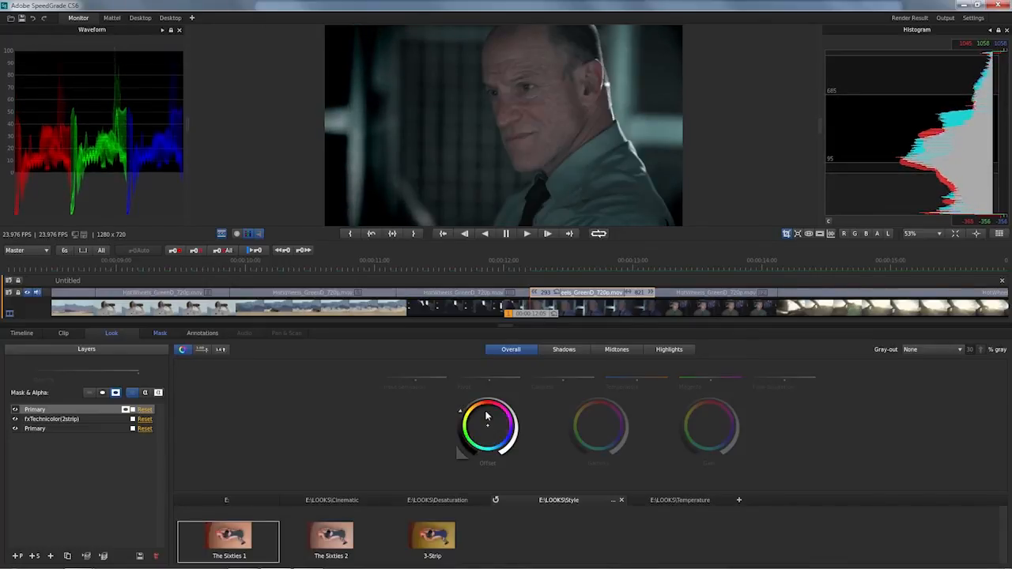
{"action": "left_click", "coordinate": [153, 333]}
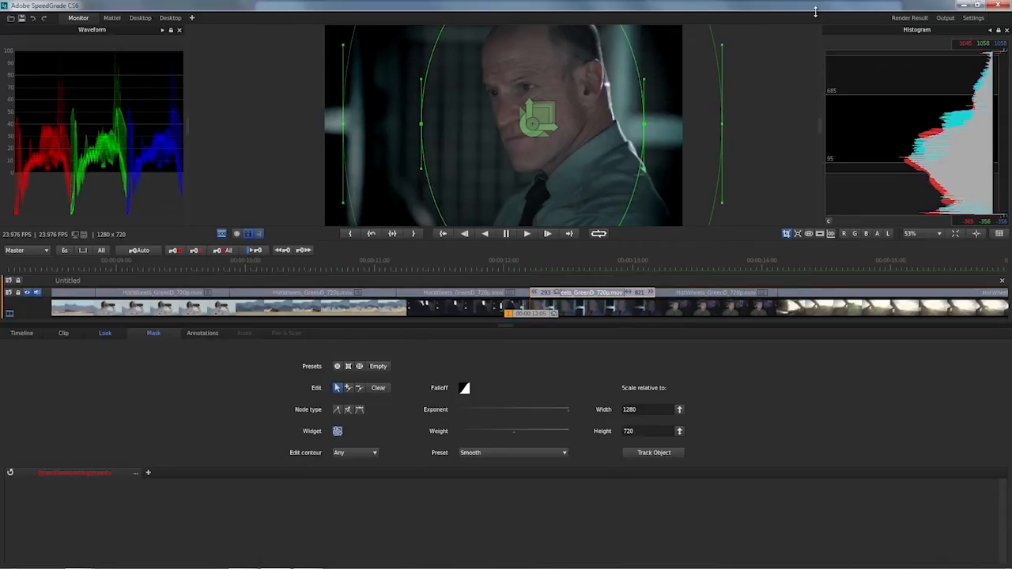
Step: Return to the layer stack and close the timeline, leaving no tracks
{"action": "left_click", "coordinate": [105, 333]}
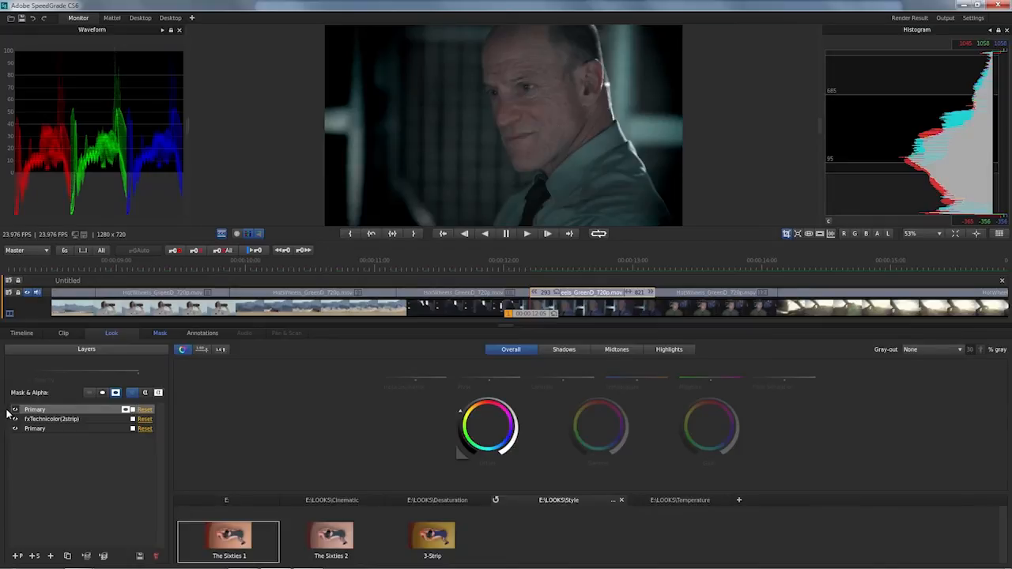
{"action": "left_click", "coordinate": [15, 409]}
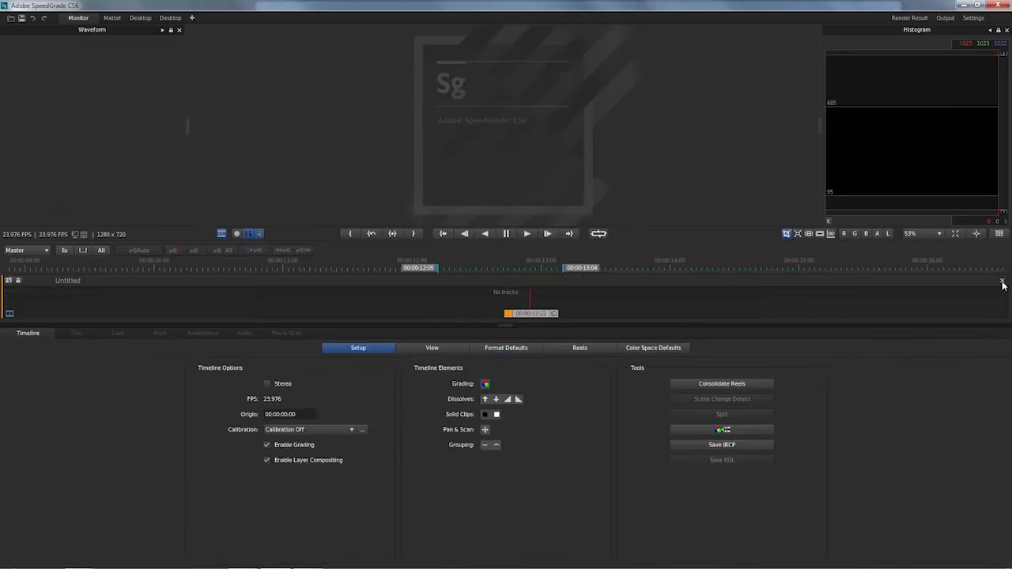
Step: Load the Hot Wheels toy car clip from the desktop onto the timeline
{"action": "left_click", "coordinate": [105, 17]}
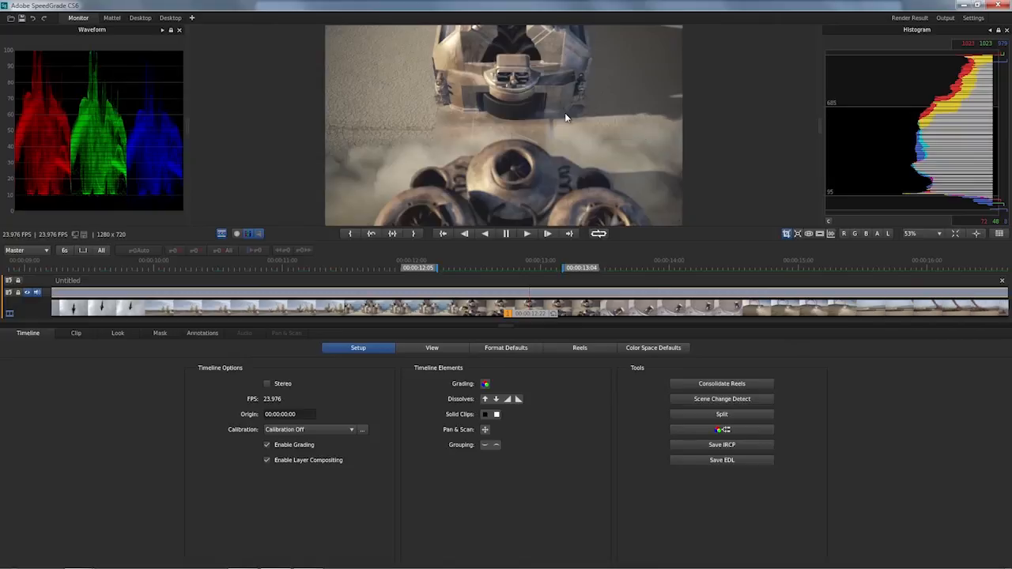
{"action": "mouse_move", "coordinate": [512, 225]}
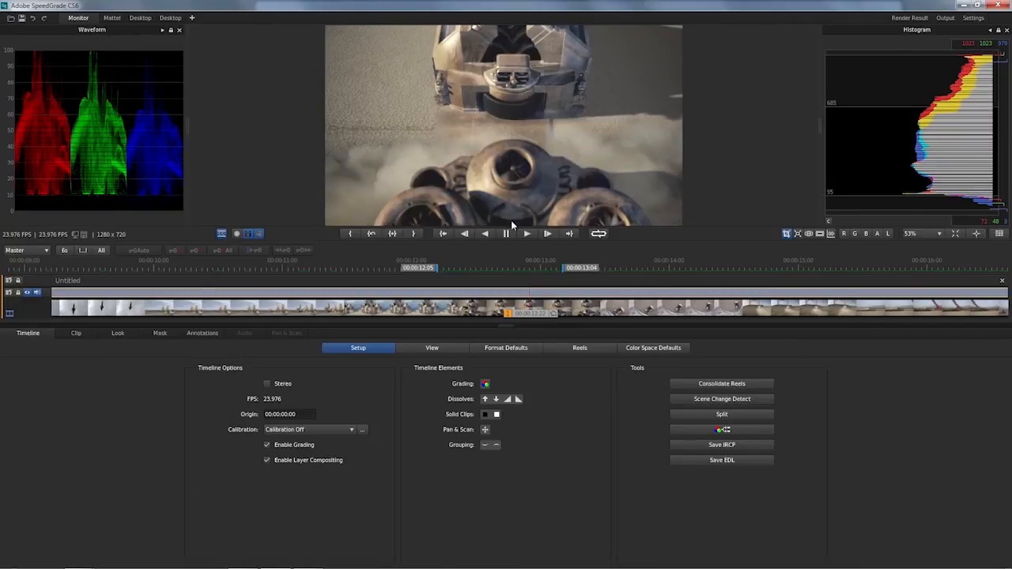
Step: Apply the saved sixties look and lower fxTechnicolor(2strip) opacity to about 0.66
{"action": "left_click", "coordinate": [117, 332]}
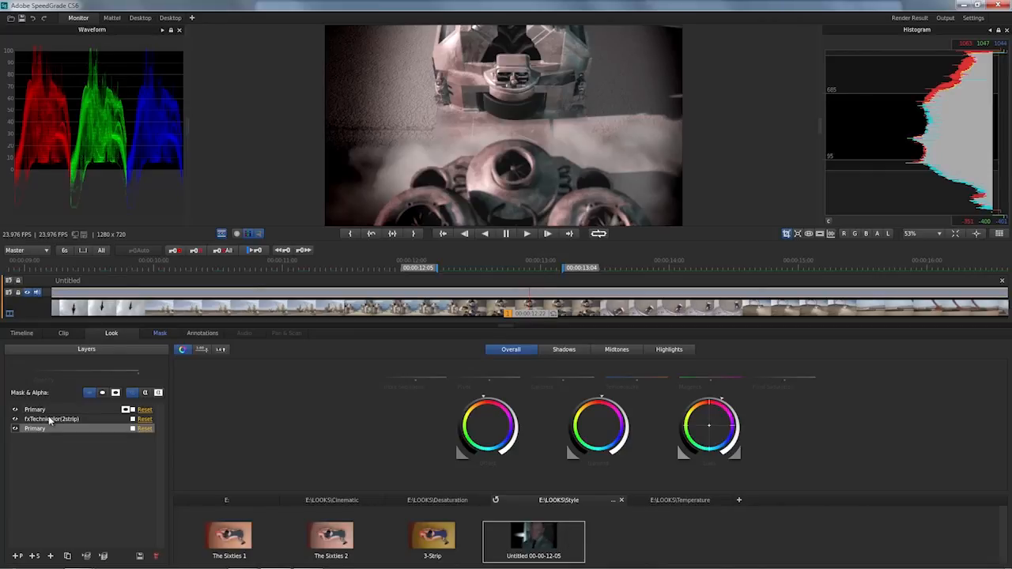
{"action": "mouse_move", "coordinate": [332, 443]}
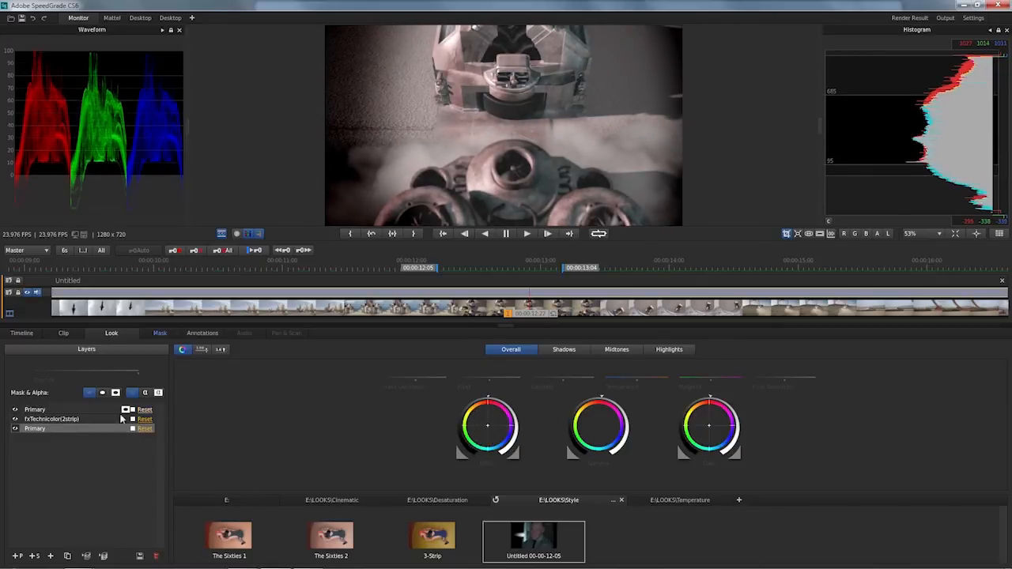
{"action": "left_click", "coordinate": [51, 418]}
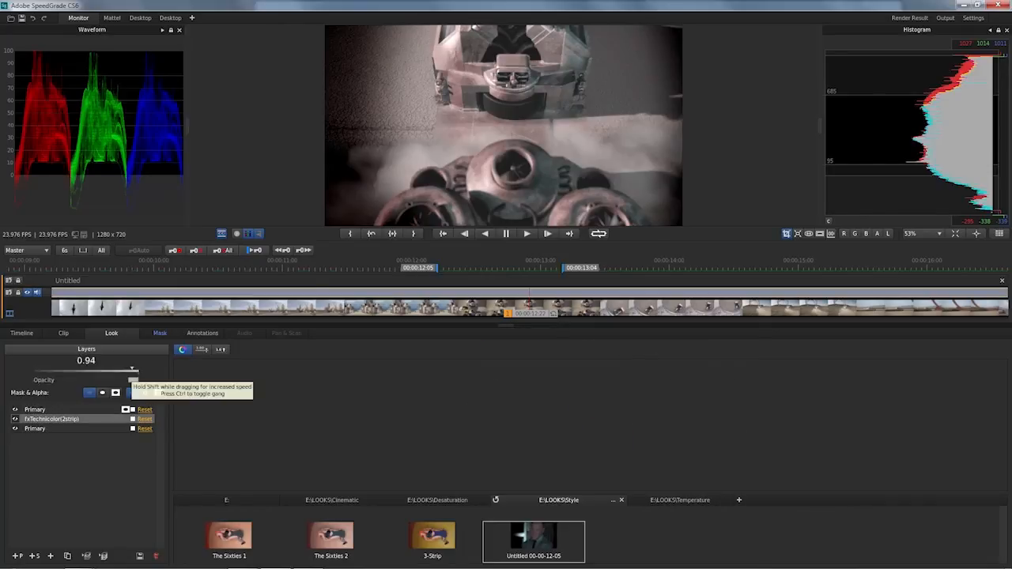
{"action": "left_click_drag", "start_coordinate": [132, 369], "coordinate": [114, 369]}
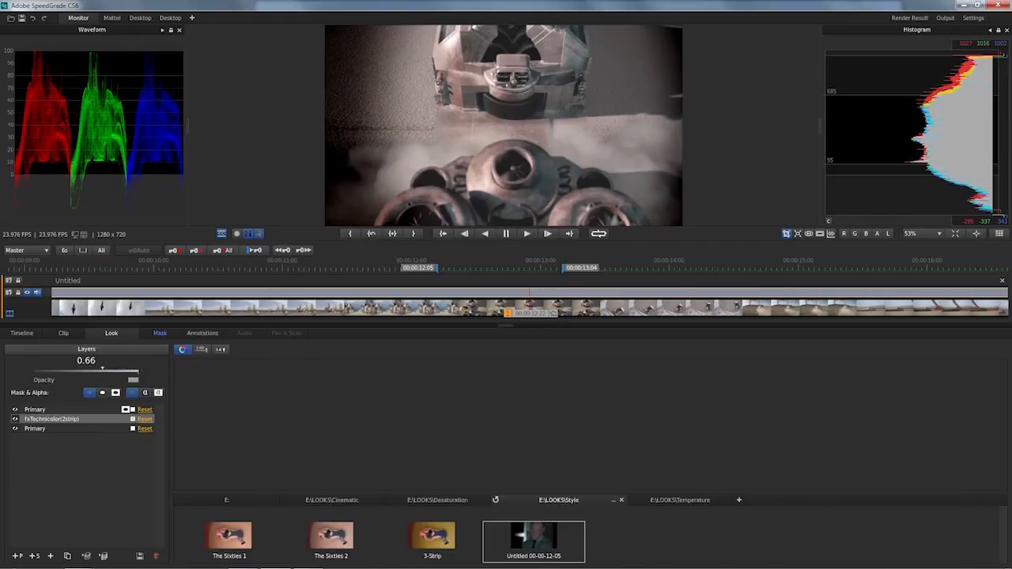
{"action": "left_click_drag", "start_coordinate": [102, 369], "coordinate": [80, 369]}
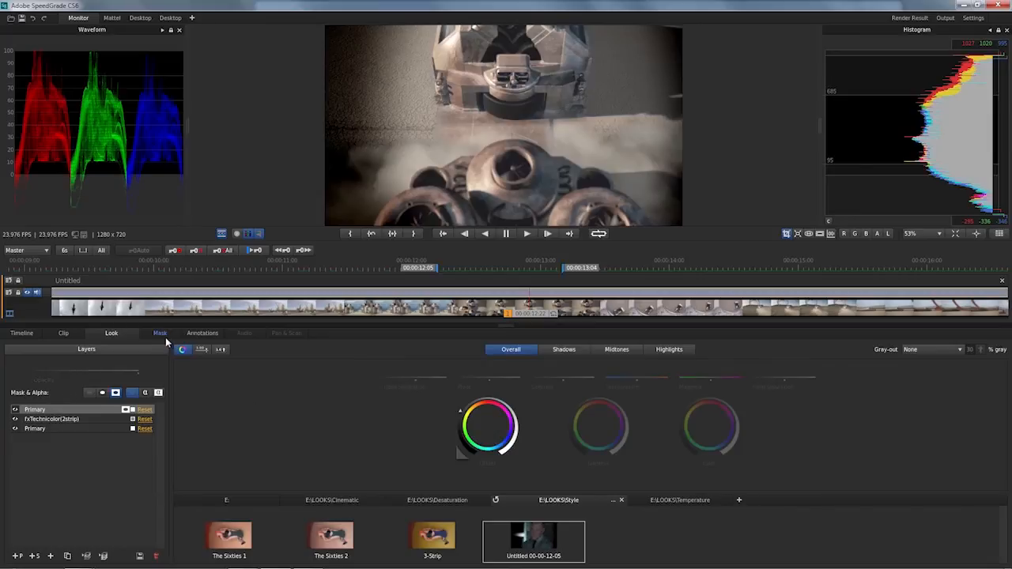
Step: Adjust the vignette ellipse mask over the toy car, then bring up the saved look's export options
{"action": "left_click", "coordinate": [154, 333]}
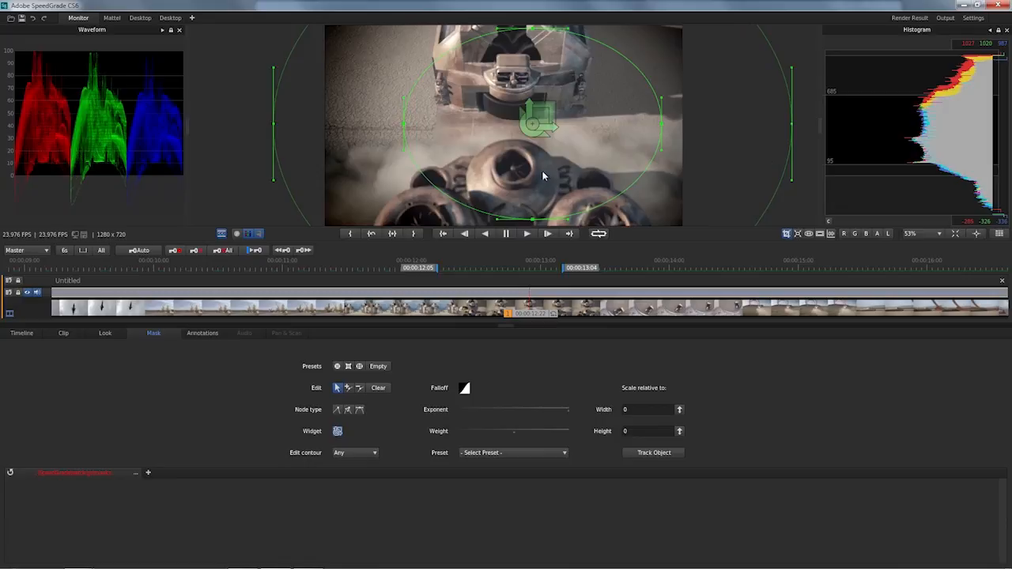
{"action": "left_click", "coordinate": [111, 332]}
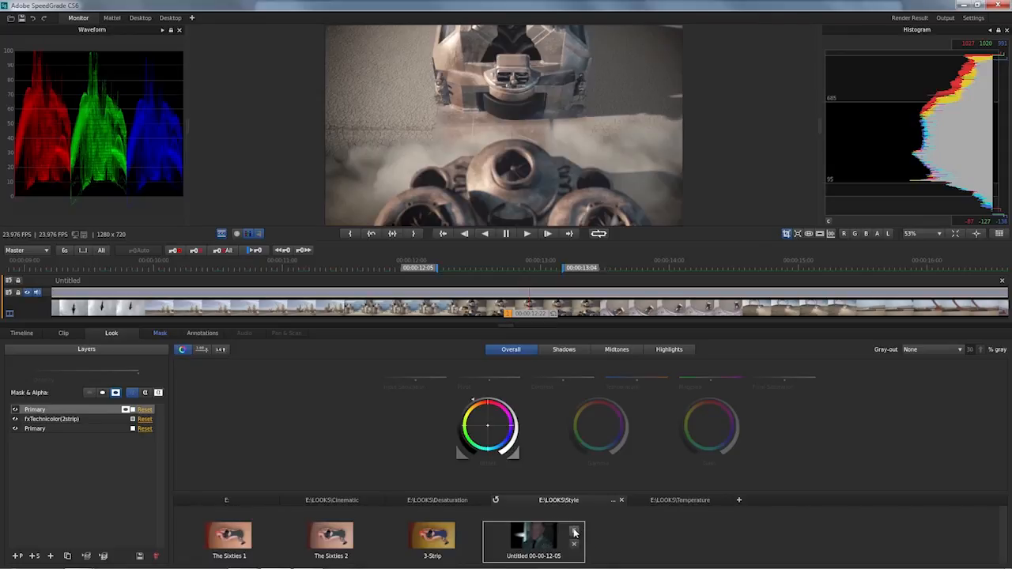
{"action": "left_click", "coordinate": [576, 531]}
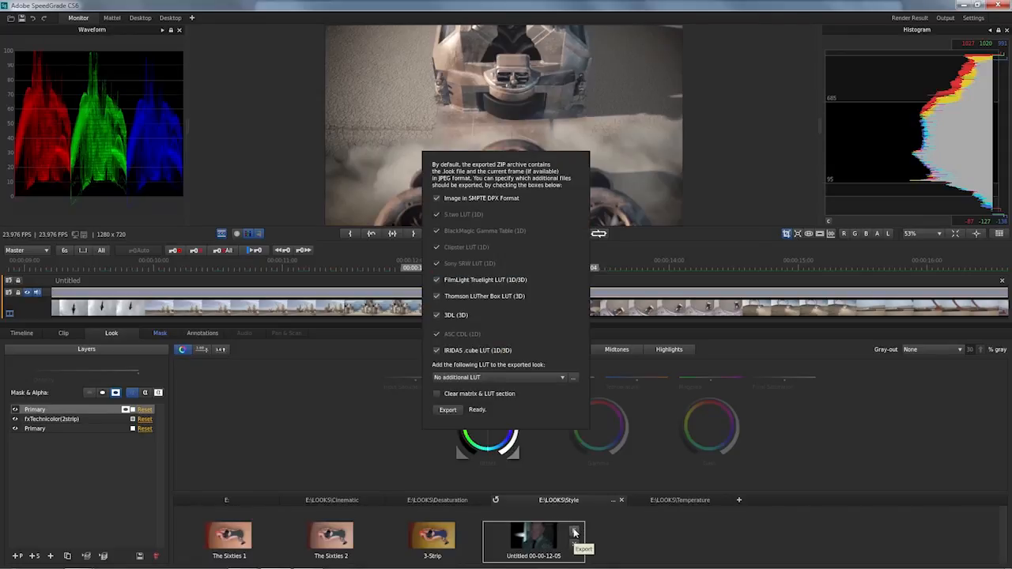